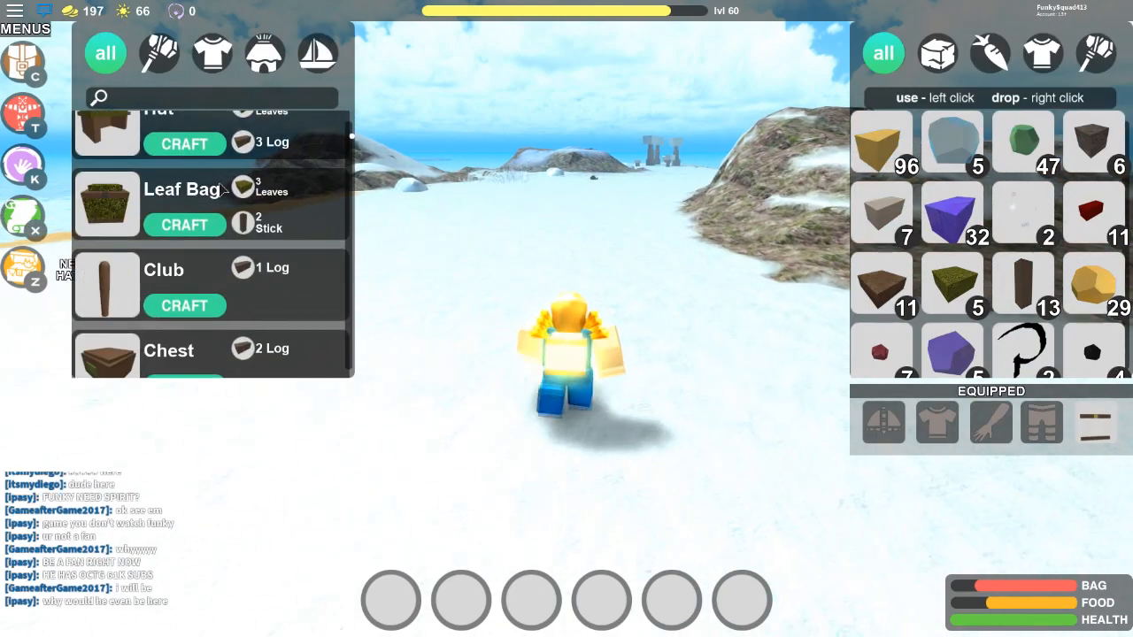
Walk across the snow island and equip the purple armour pieces from the inventory
{"action": "scroll", "scroll_direction": "down", "scroll_amount": 3}
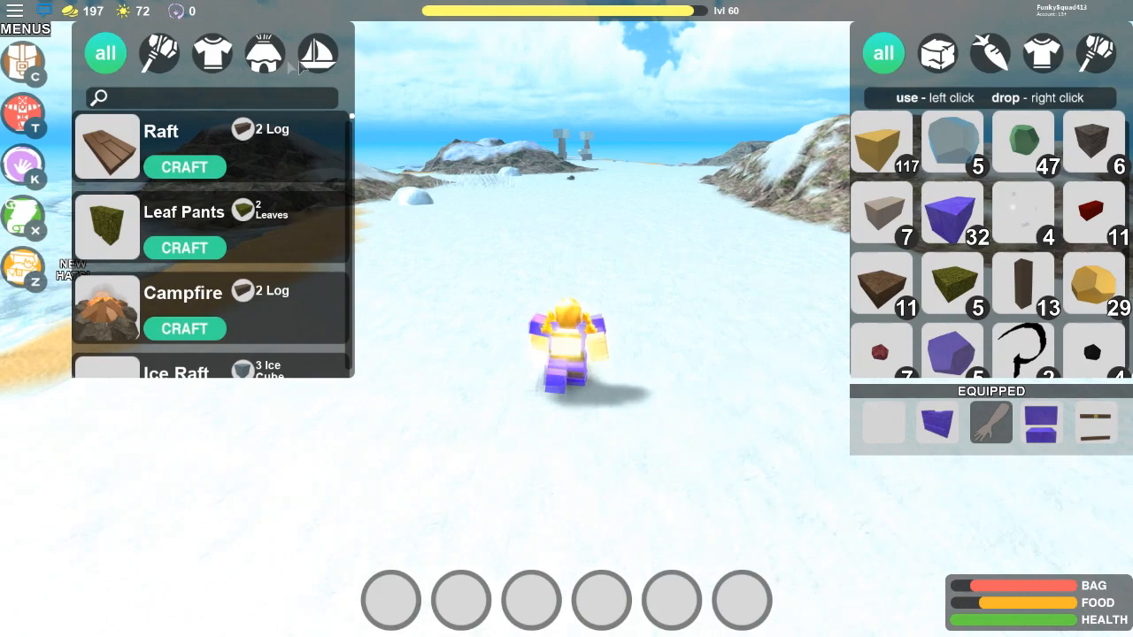
Filter the crafting list to tools, browse the recipes, then close the panels to view the snowfield
{"action": "left_click", "coordinate": [160, 53]}
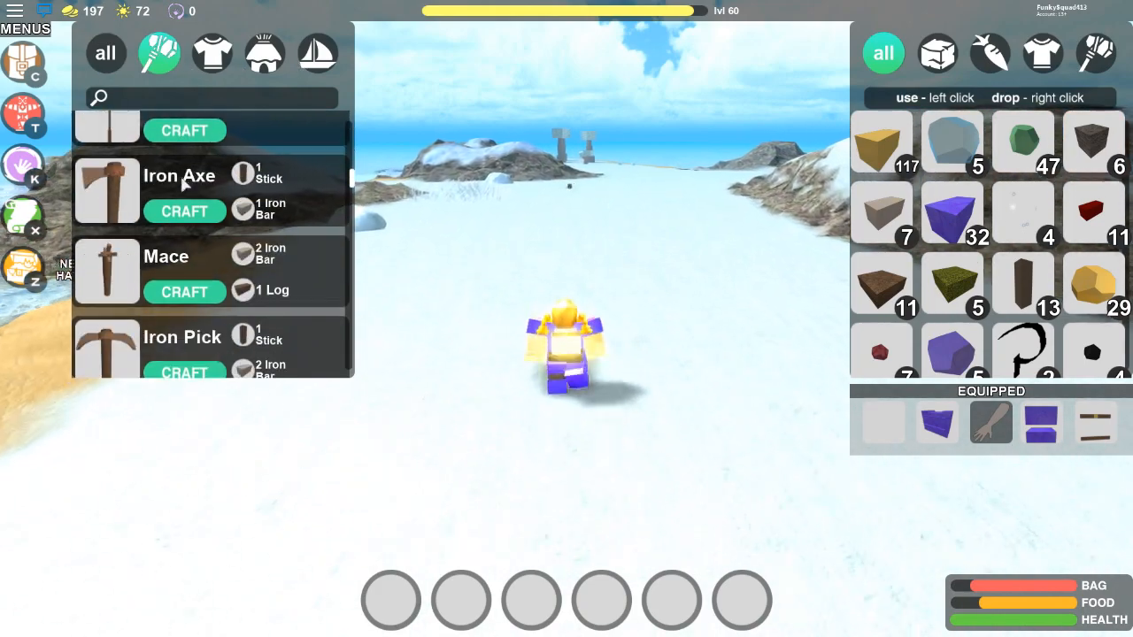
{"action": "scroll", "scroll_direction": "down", "scroll_amount": 3}
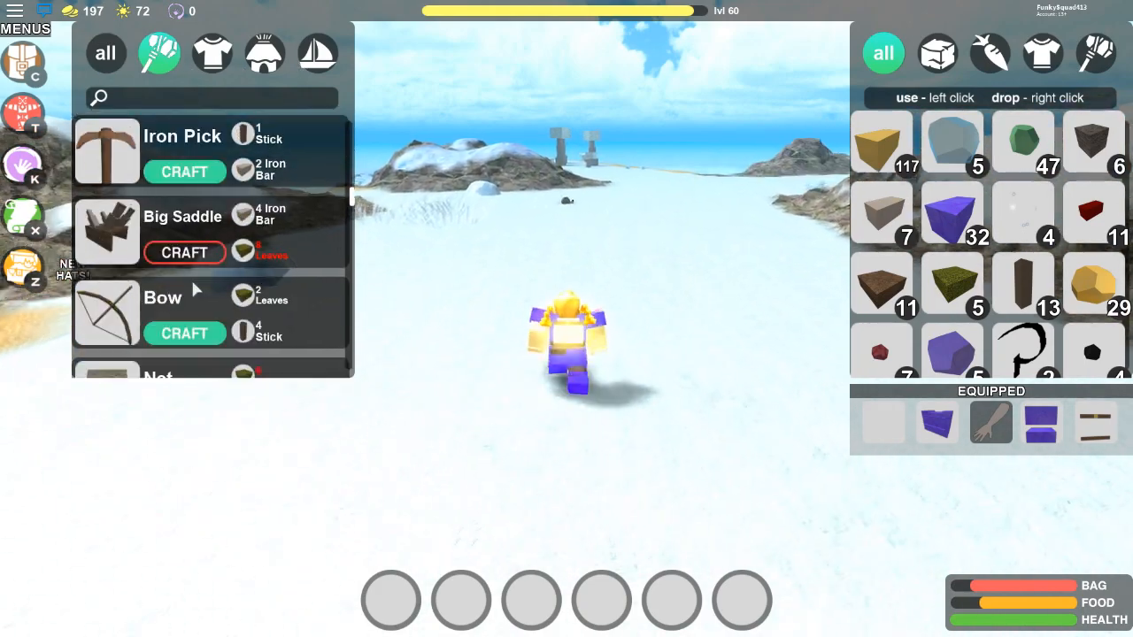
{"action": "scroll", "scroll_direction": "down", "scroll_amount": 3}
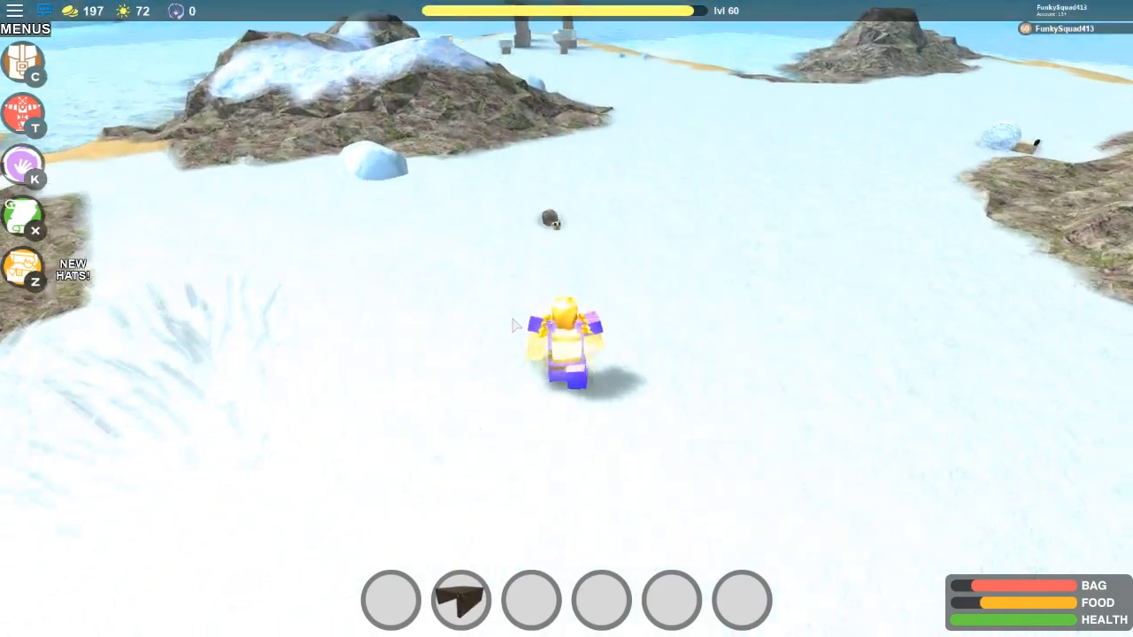
{"action": "left_click", "coordinate": [460, 600]}
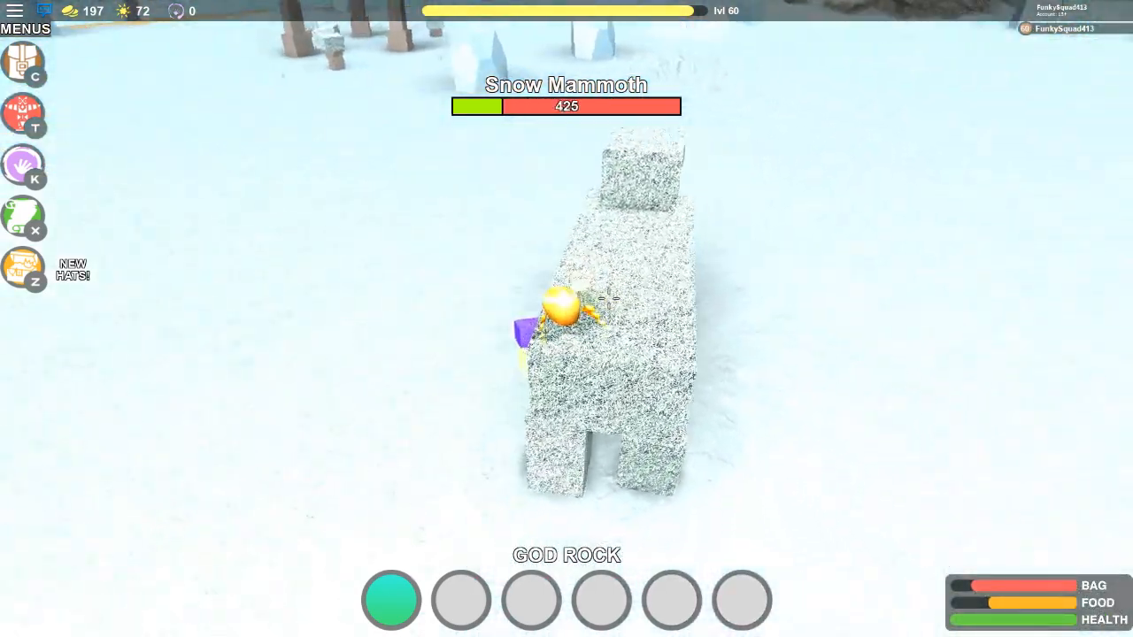
Strike the Snow Mammoth with the God Rock until its health drops to 425
{"action": "left_click", "coordinate": [566, 310]}
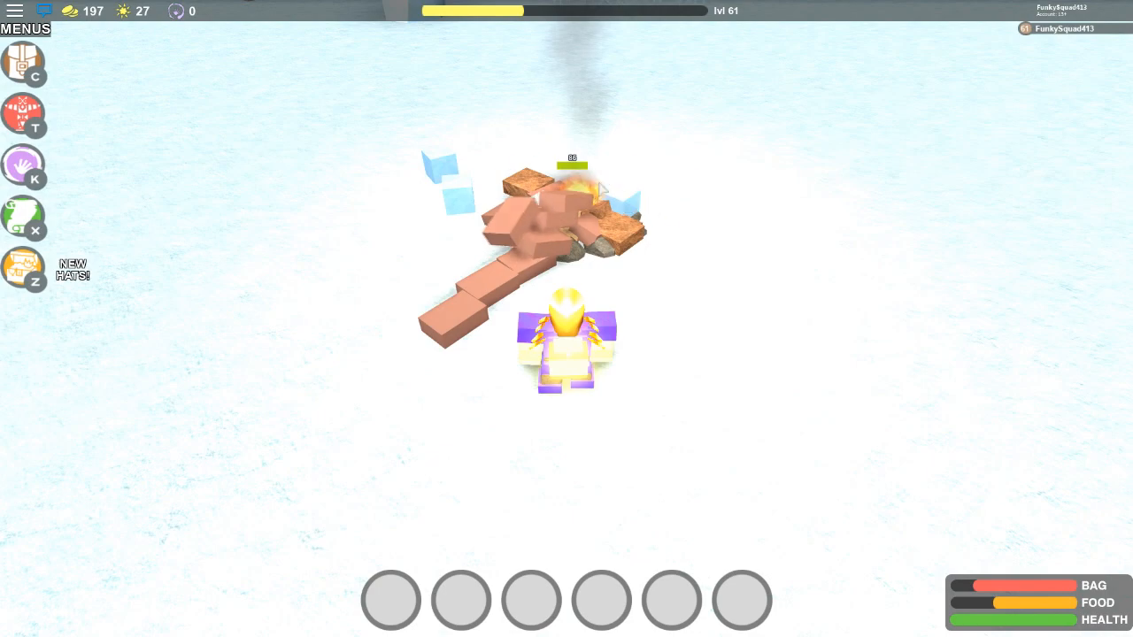
{"action": "mouse_move", "coordinate": [599, 230]}
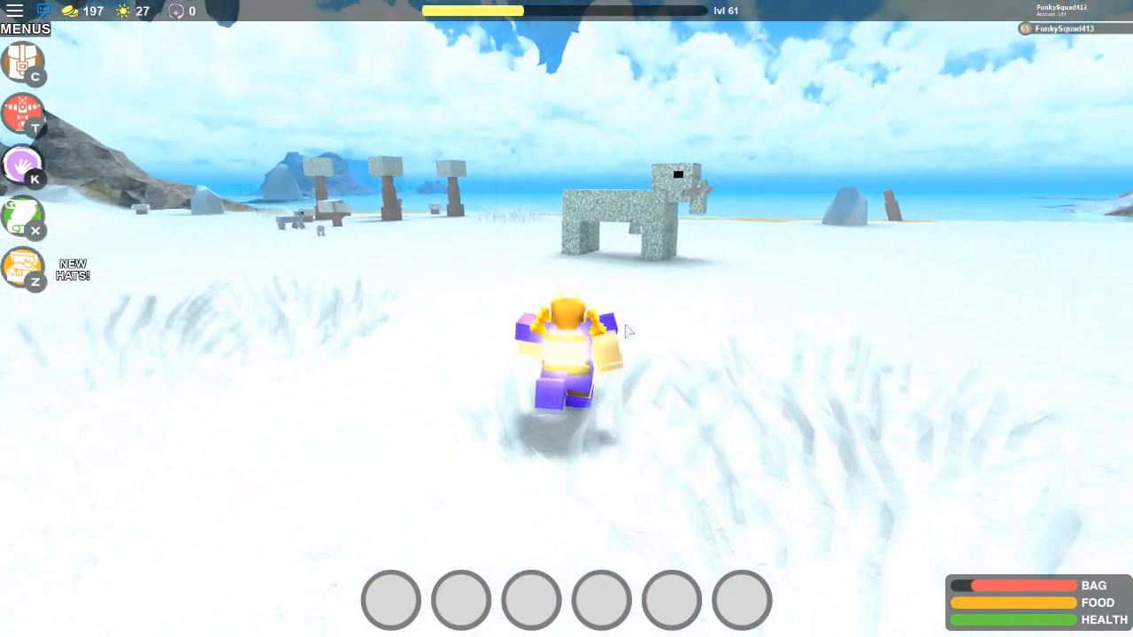
Attack the second Snow Mammoth with the God Rock, cutting its health from 1925 to 1550
{"action": "left_click", "coordinate": [389, 598]}
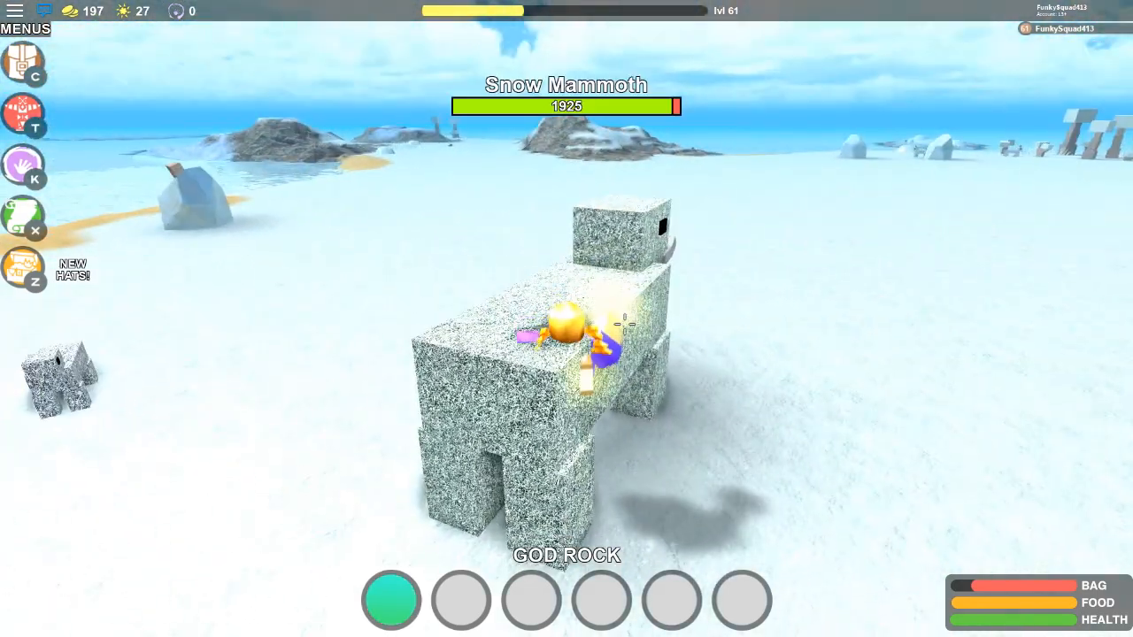
{"action": "left_click", "coordinate": [575, 327]}
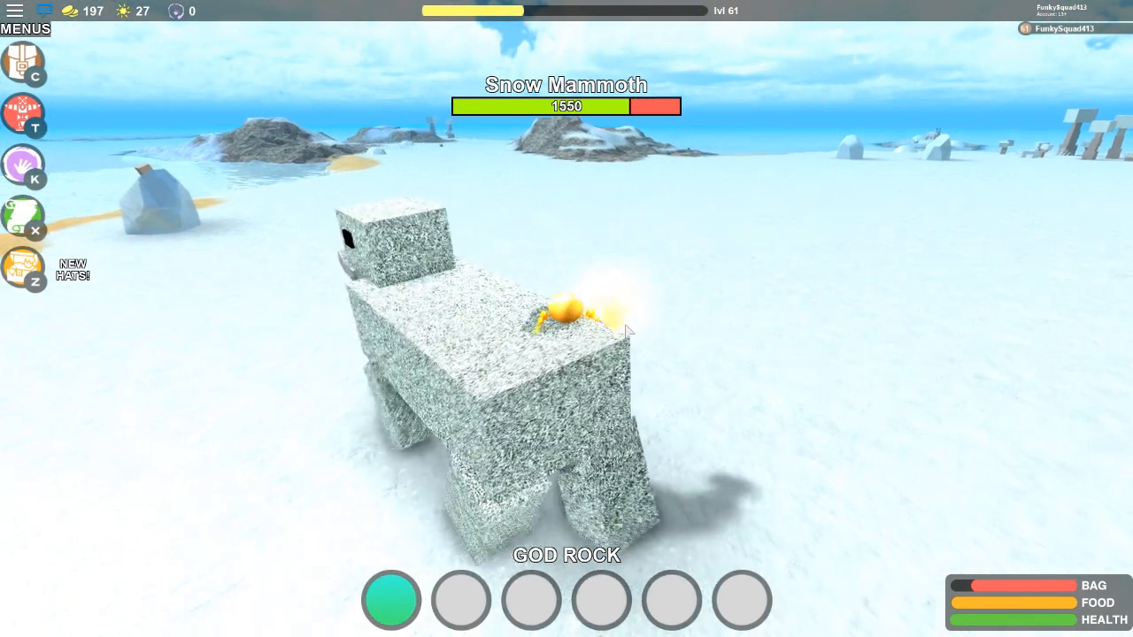